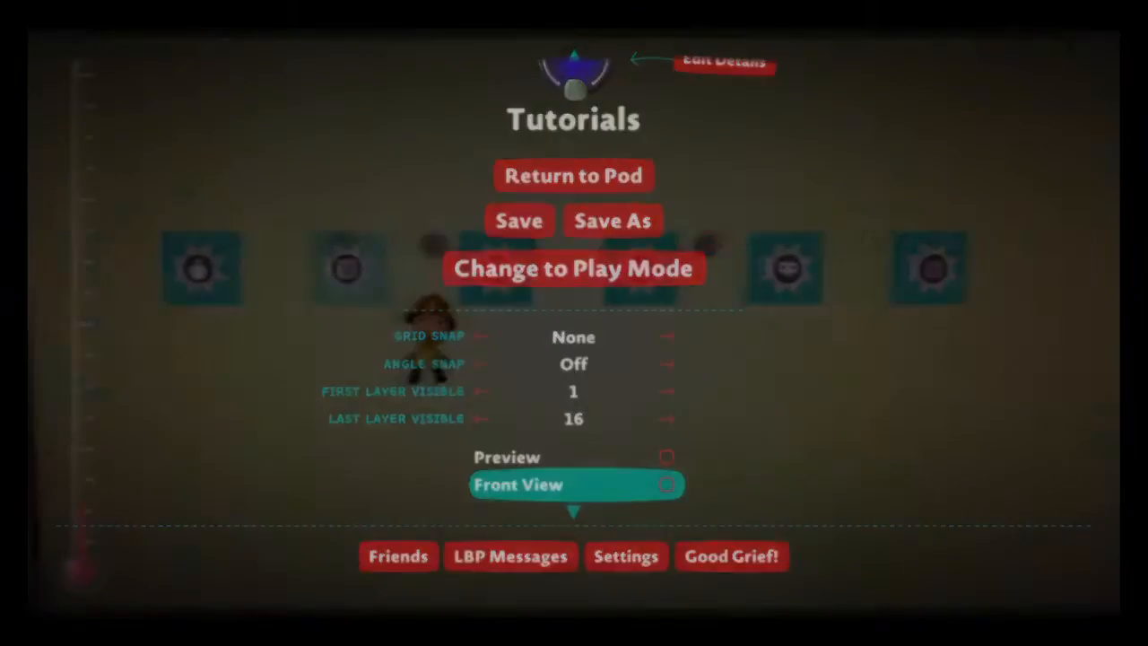
Turn on Front View for the Tutorials level from its pause-menu options
left_click(573, 268)
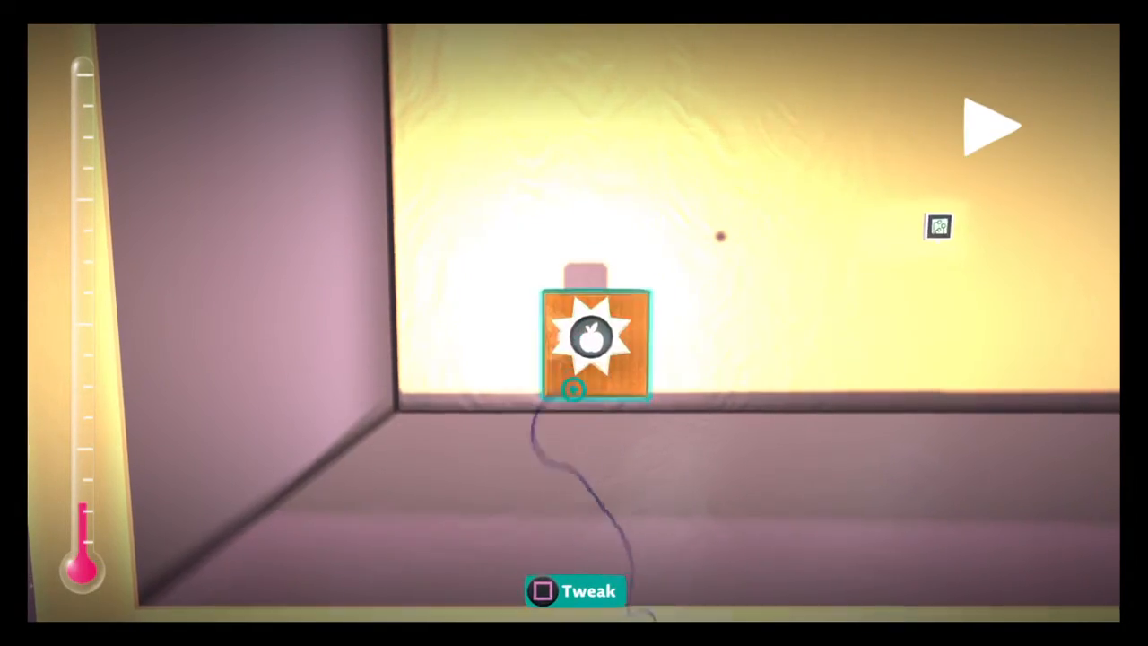
Bring up the destroyer tweaker settings on the orange block
left_click(574, 592)
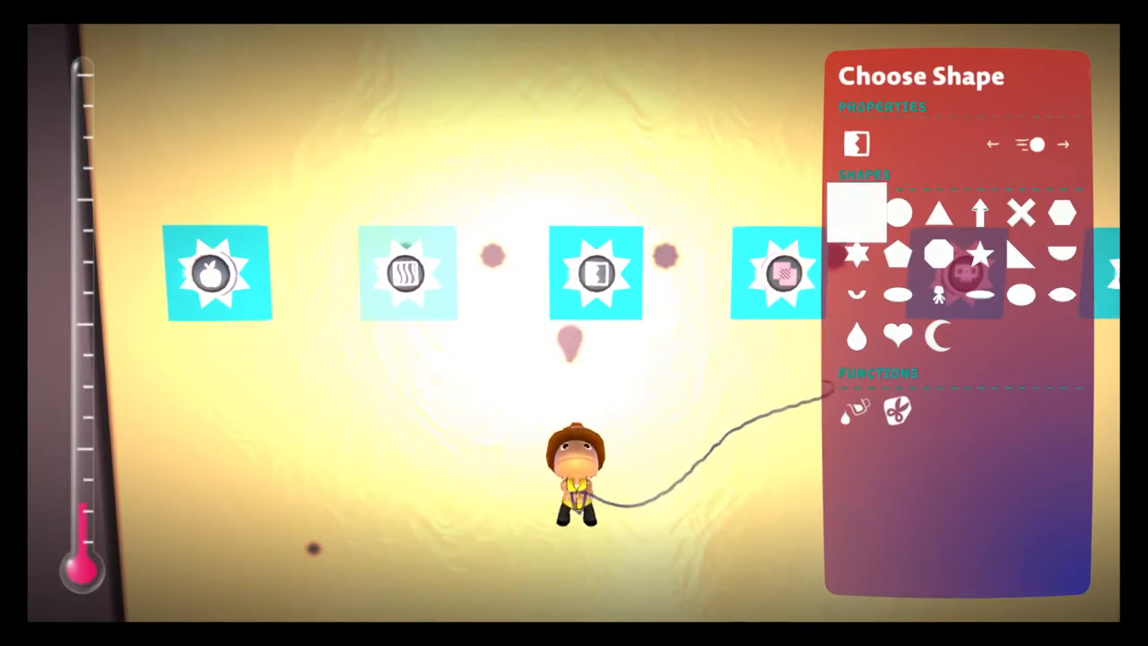
Pick the square shape for stamping the new orange block
left_click(853, 212)
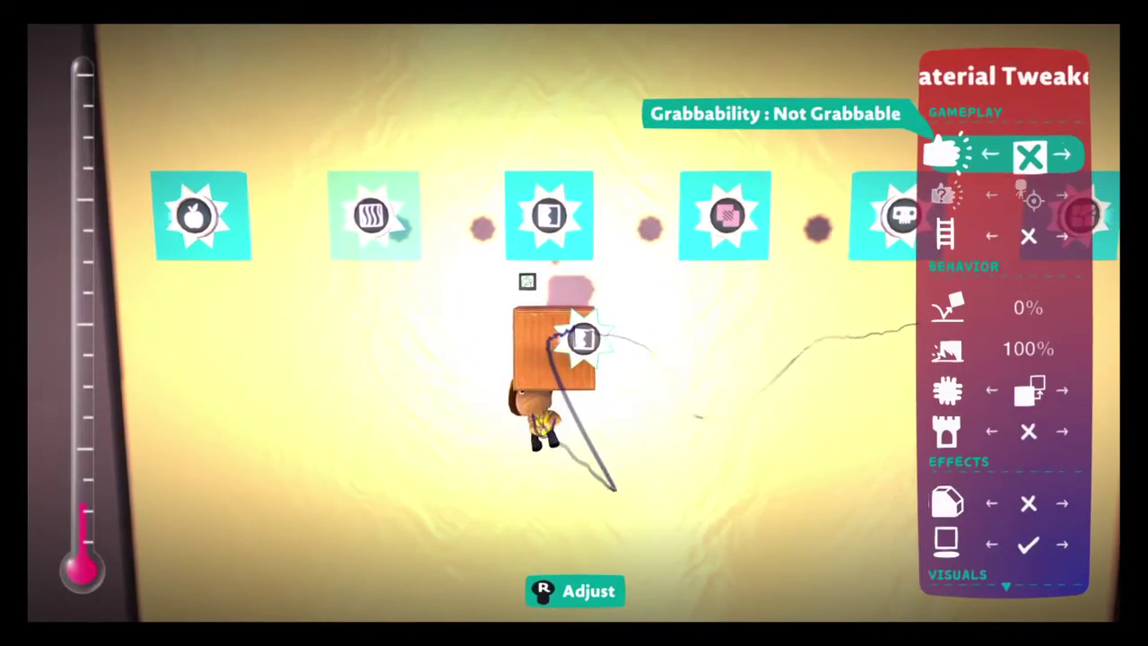
left_click(1070, 153)
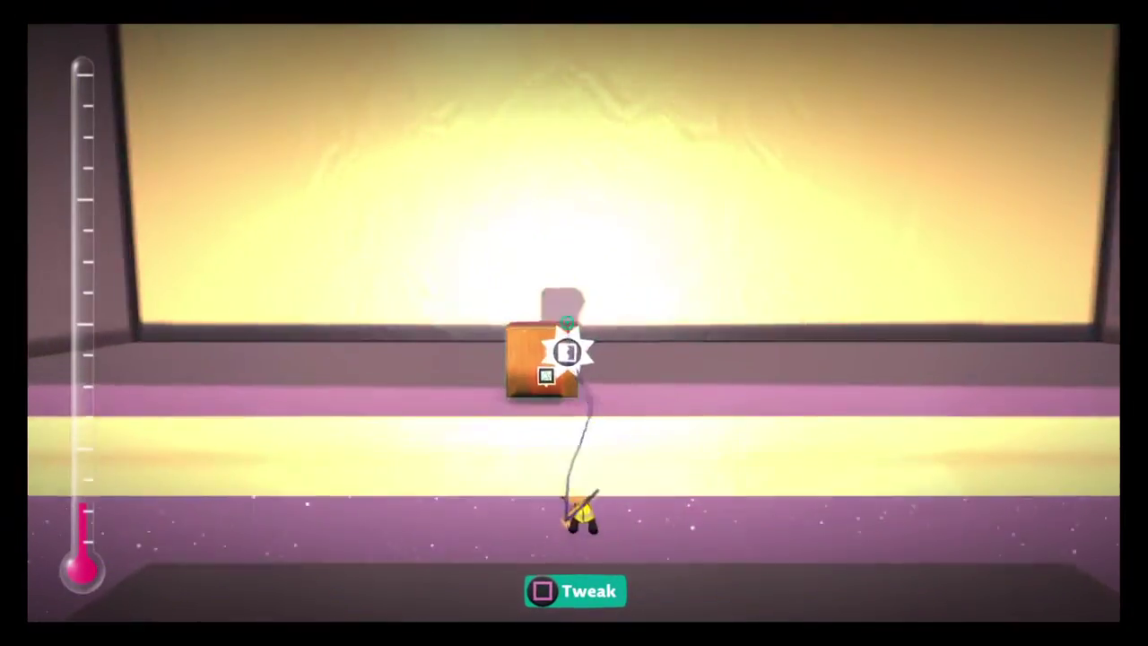
Bring up the destroyer settings of the orange block resting on the floor
left_click(573, 590)
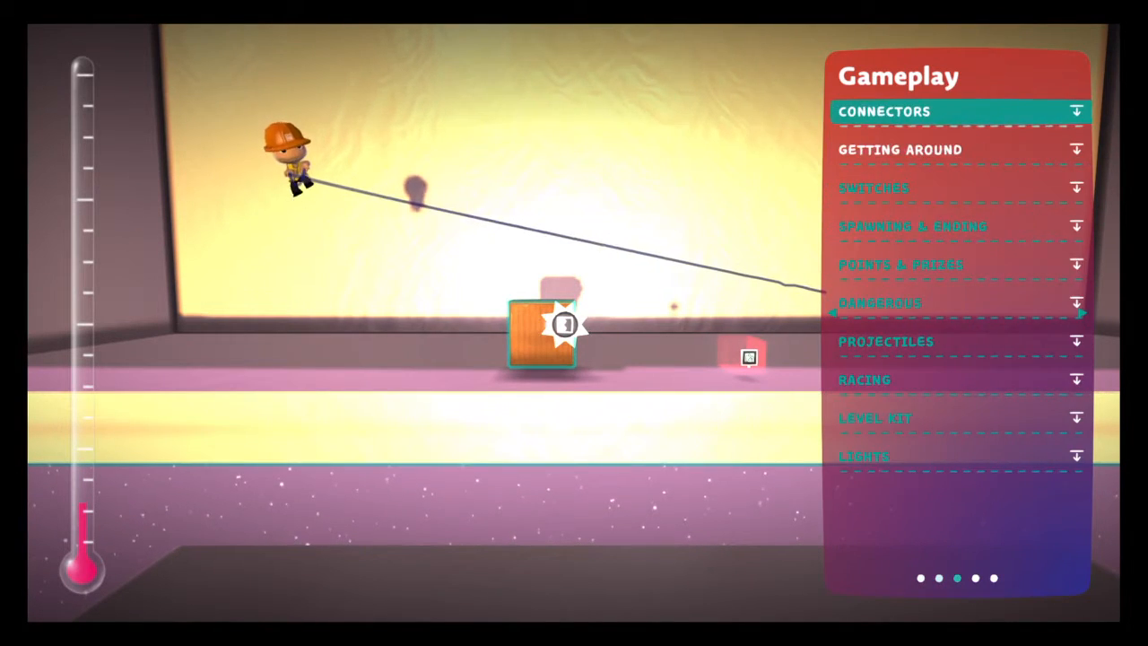
Scroll the Gameplay categories and enter the Getting Around tools
scroll("right", 3)
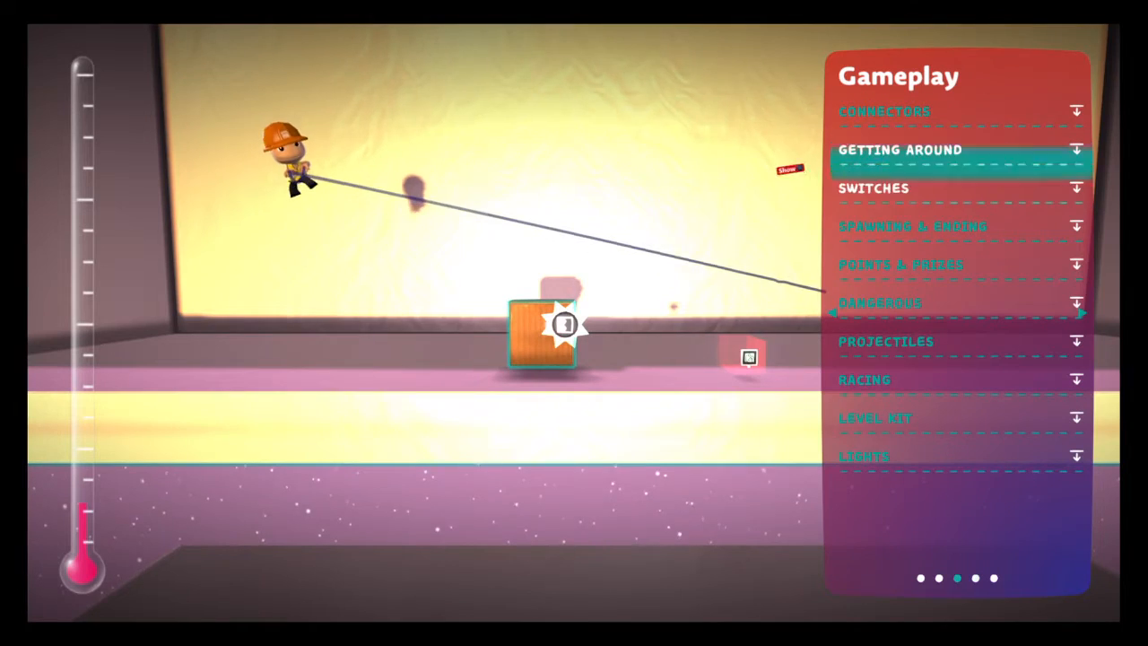
left_click(960, 303)
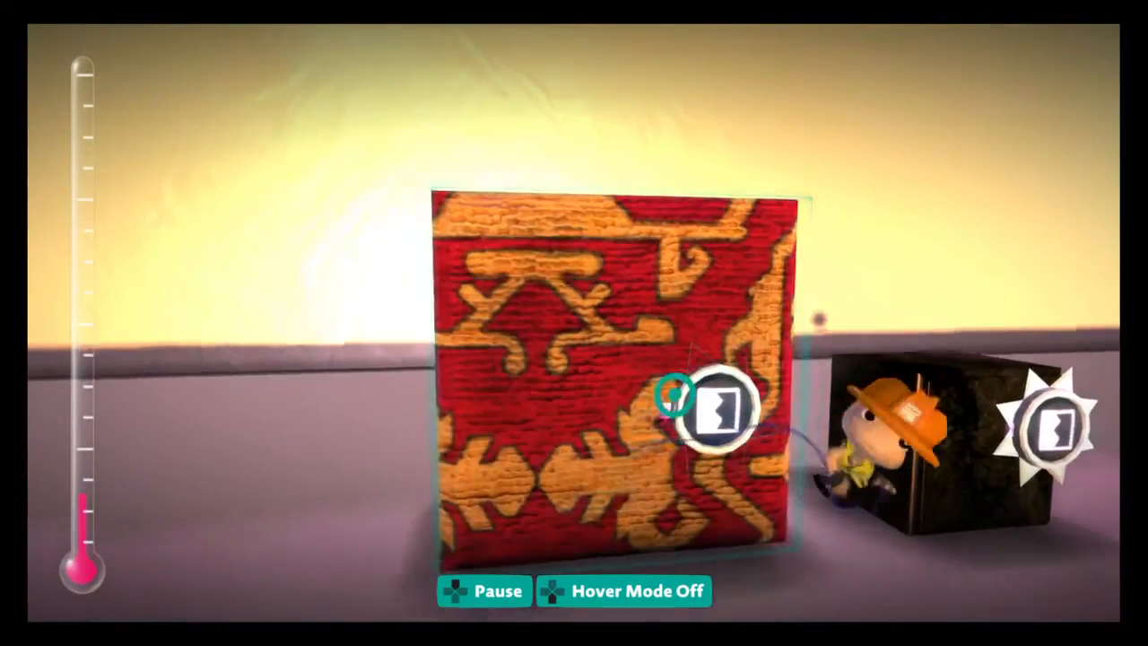
Bring up the material tweaker settings on the red patterned block
left_click(726, 417)
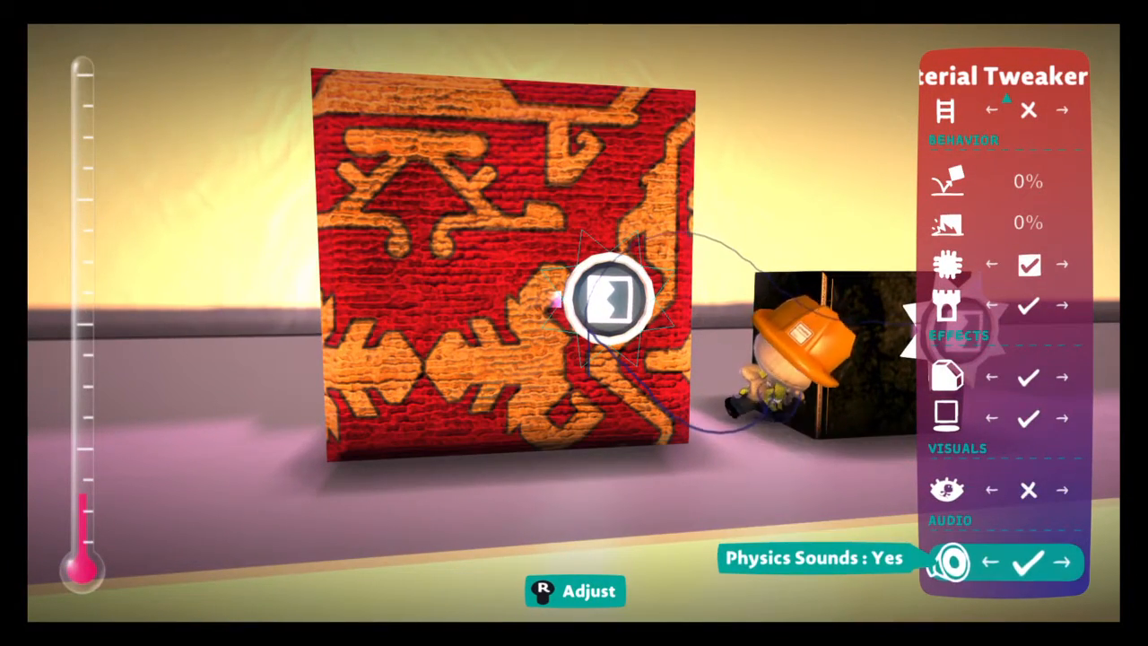
Pan to the wall of tweaker sample tiles and bring up the shape choices for material
left_click(1028, 110)
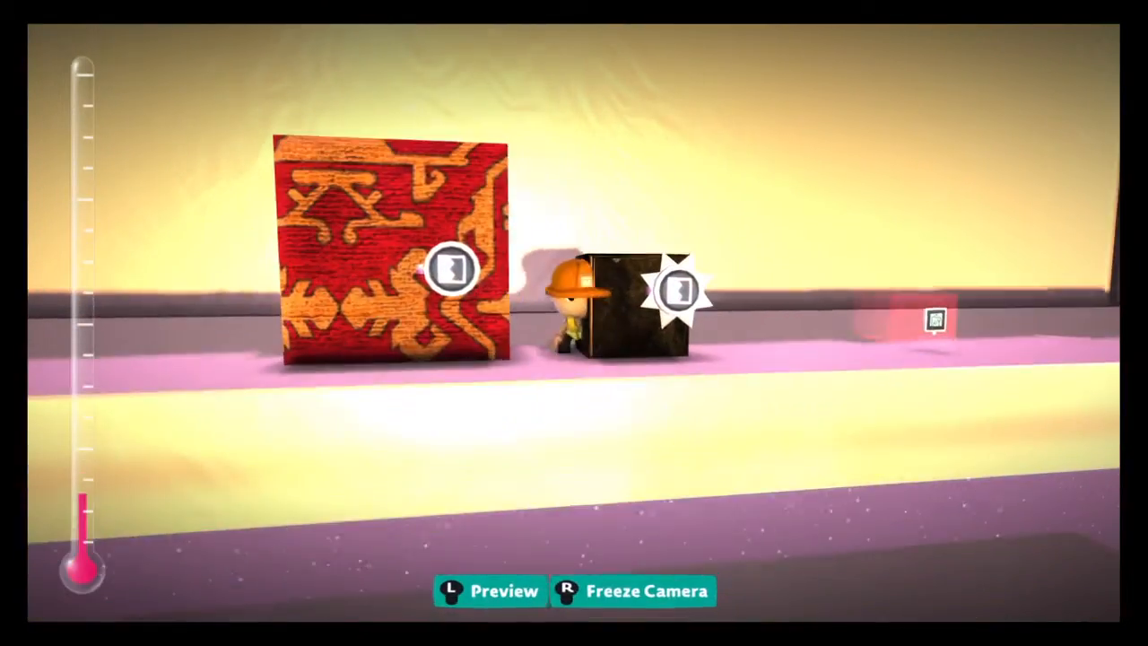
left_click(455, 272)
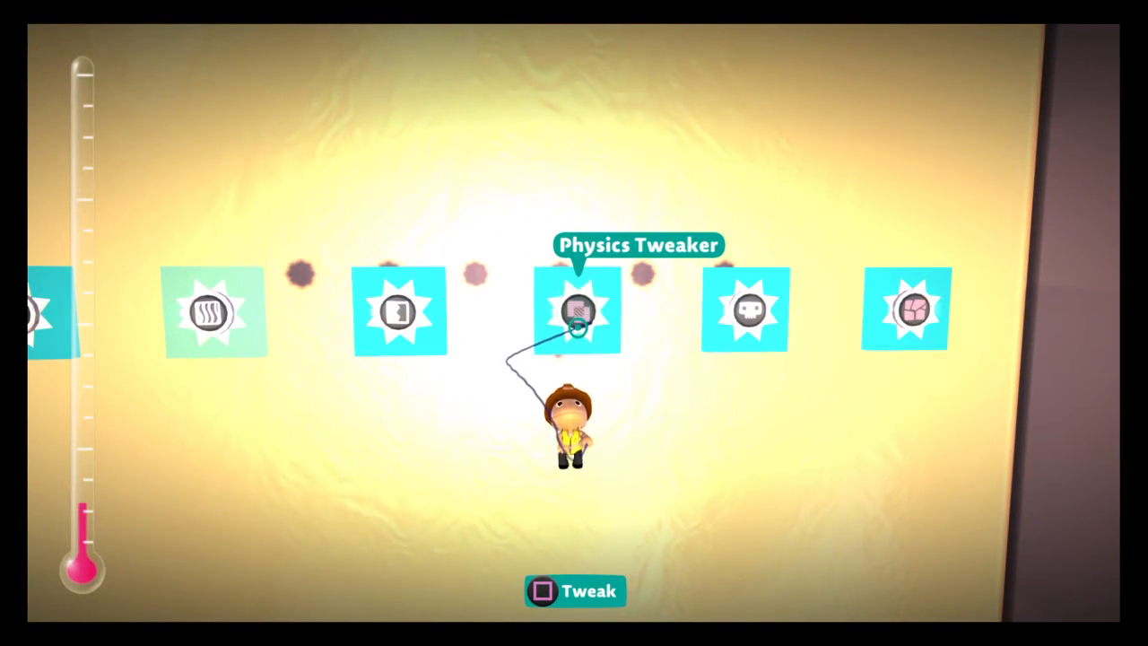
left_click(574, 309)
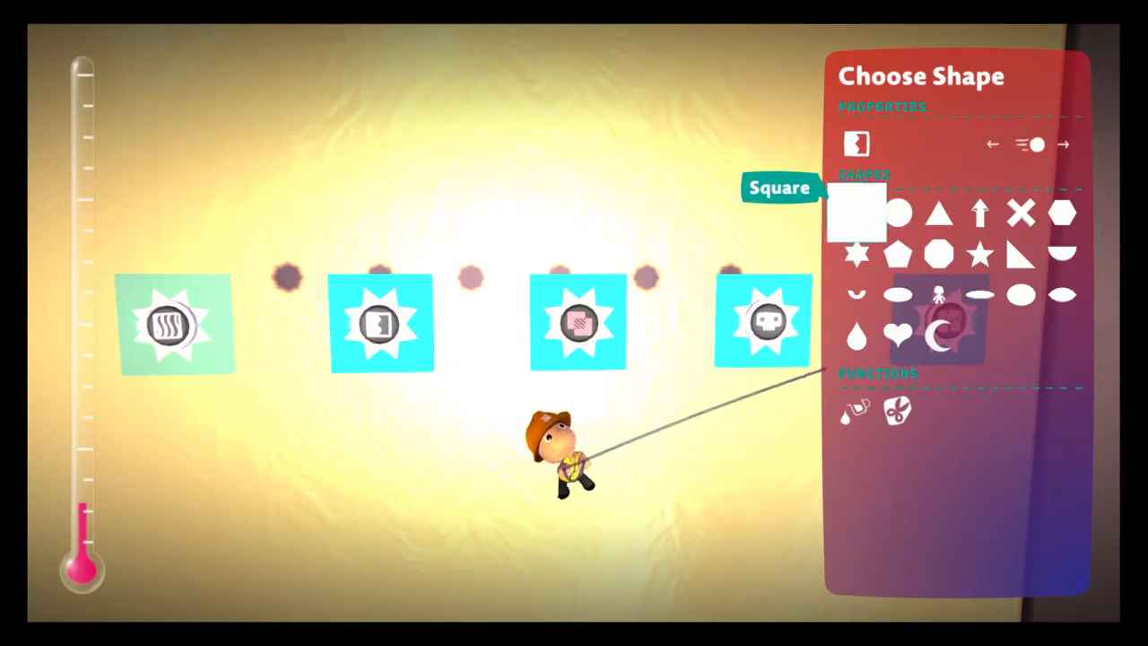
Pick the square shape for drawing material beside the sample tiles
left_click(858, 216)
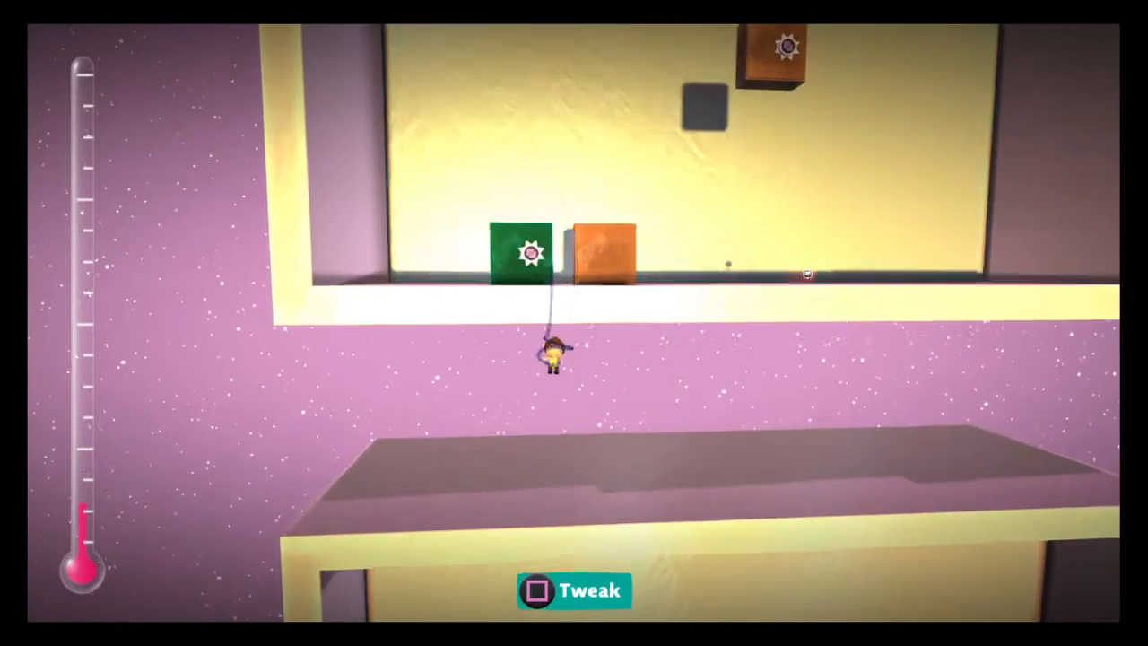
Bring up the destroyer tweaker settings on the block below the sample row
left_click(536, 589)
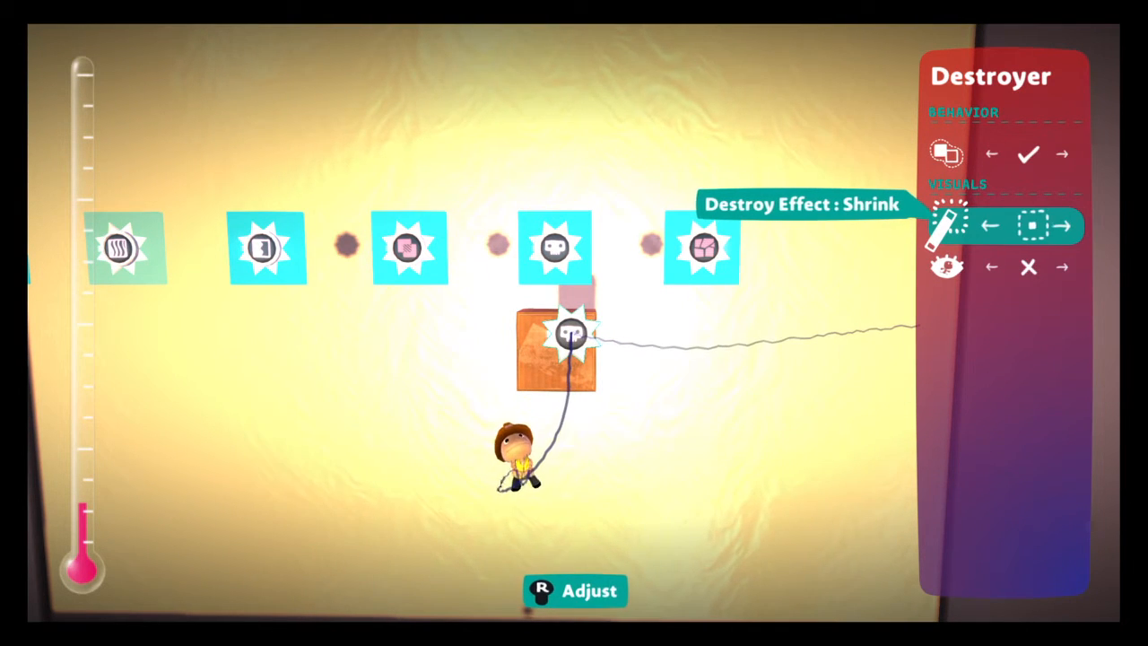
Cycle the Destroy Effect through Fade, Fall Apart, Vaporise and Confetti
left_click(1066, 224)
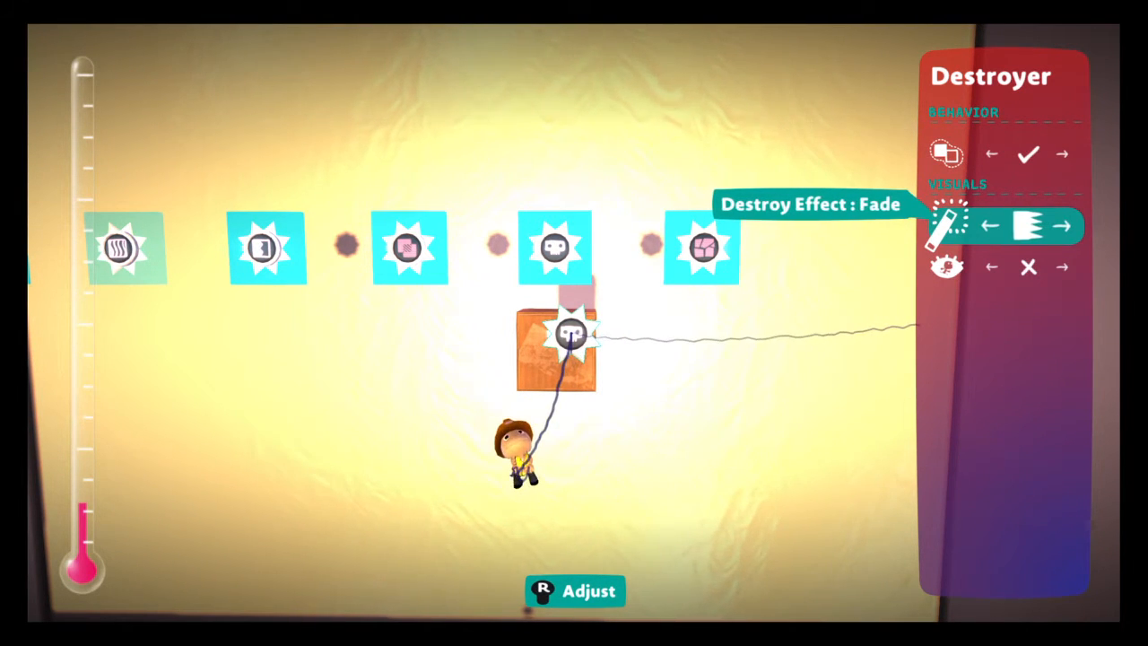
left_click(1066, 222)
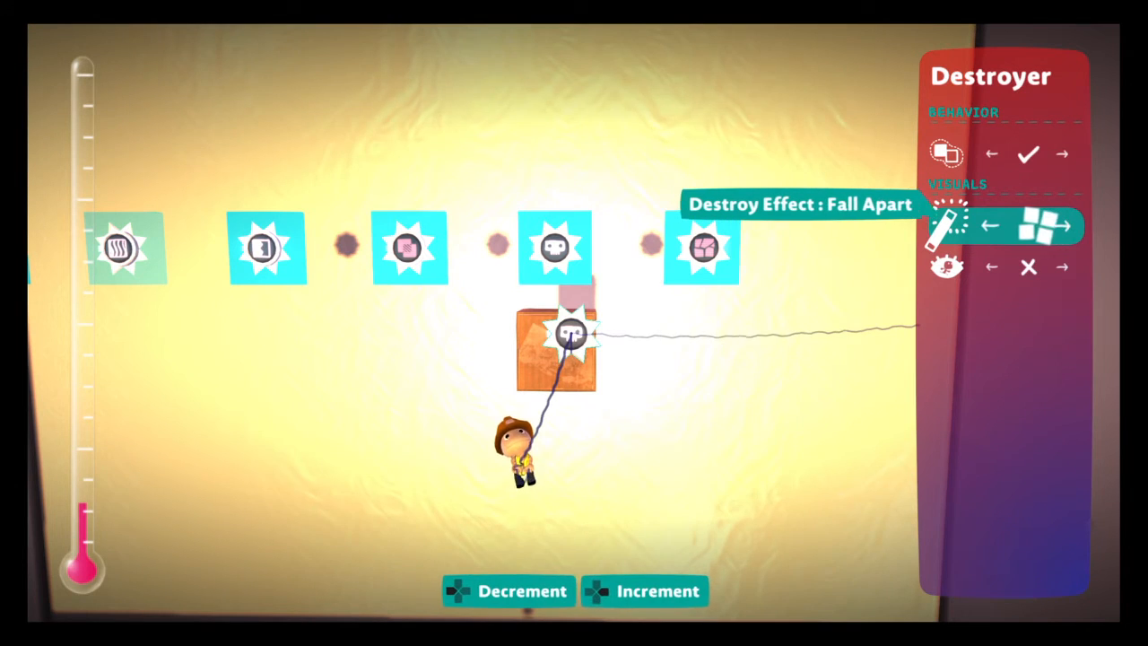
left_click(1061, 230)
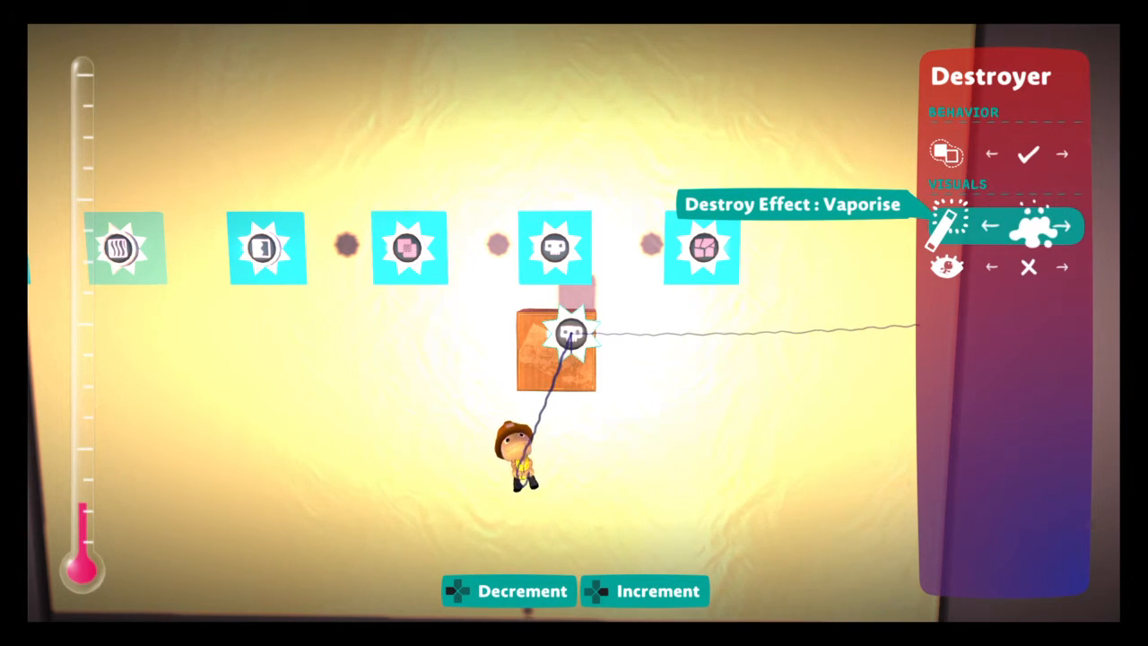
left_click(1064, 229)
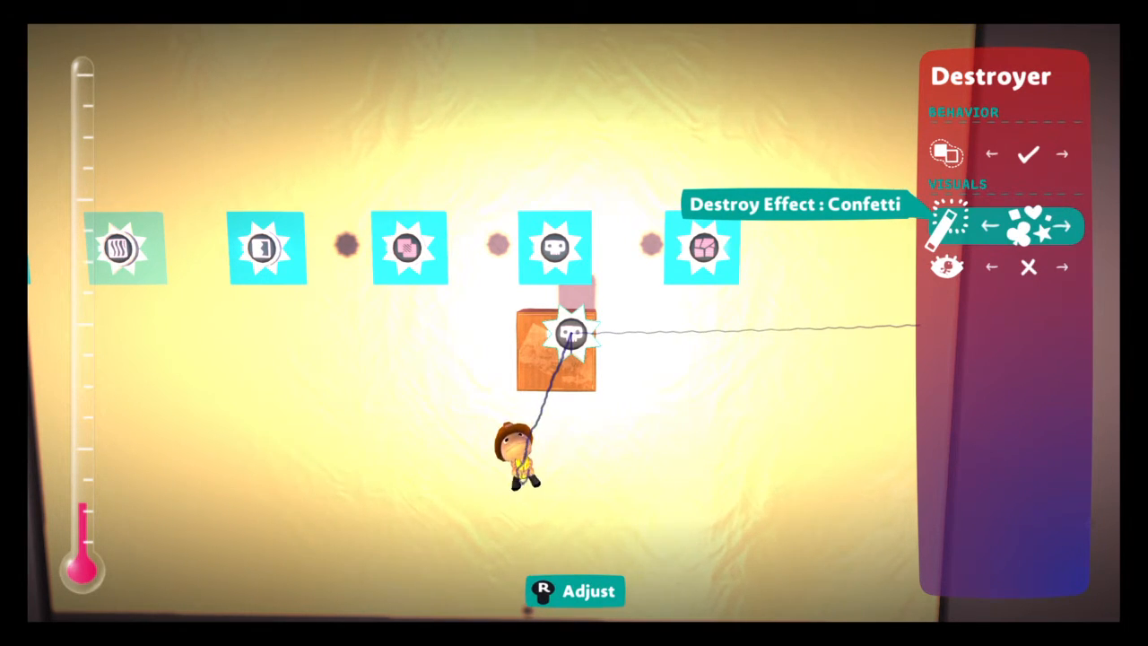
left_click(1064, 225)
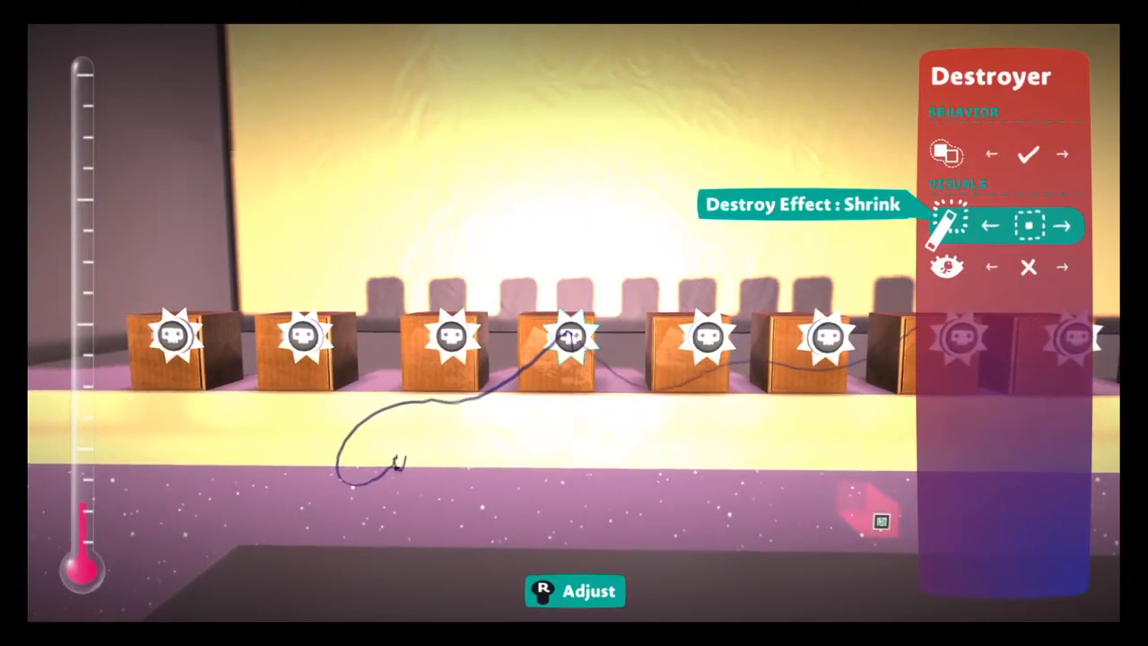
Cycle the Destroy Effect again from Shrink through Fade to settle on Explode
left_click(1063, 224)
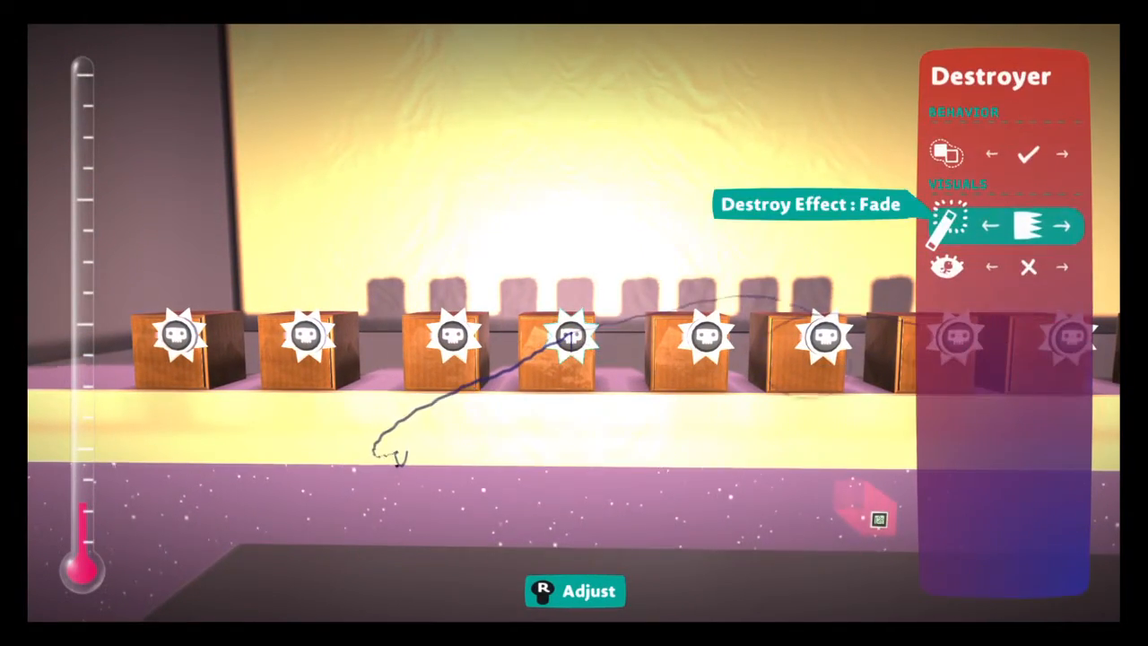
left_click(1067, 223)
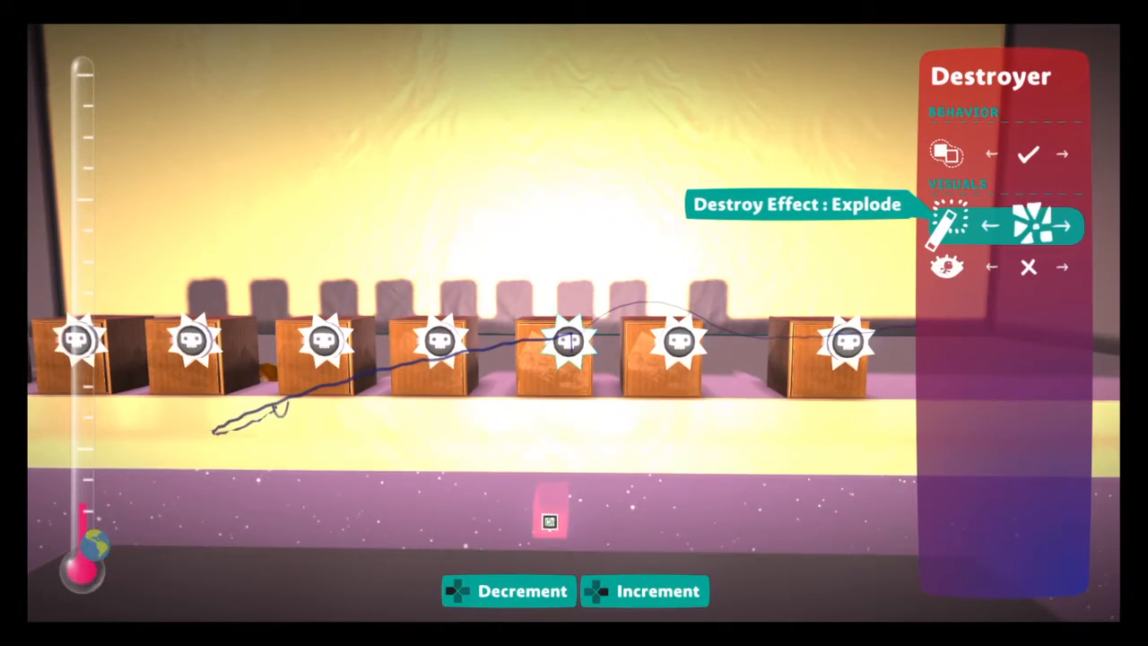
left_click(1064, 230)
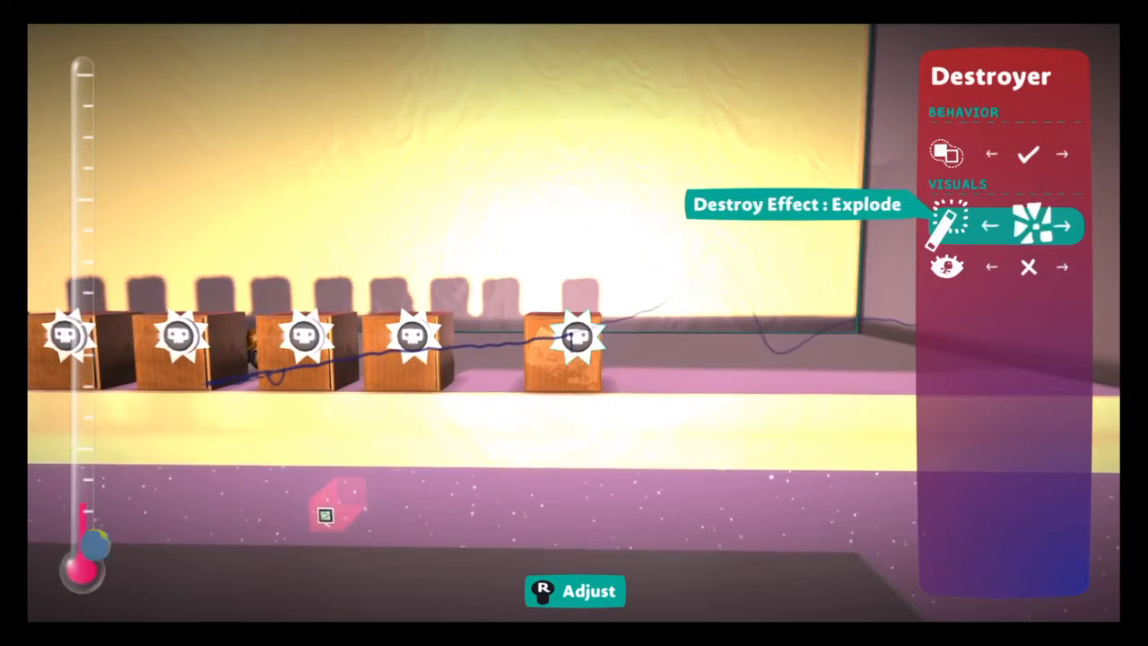
left_click(1063, 231)
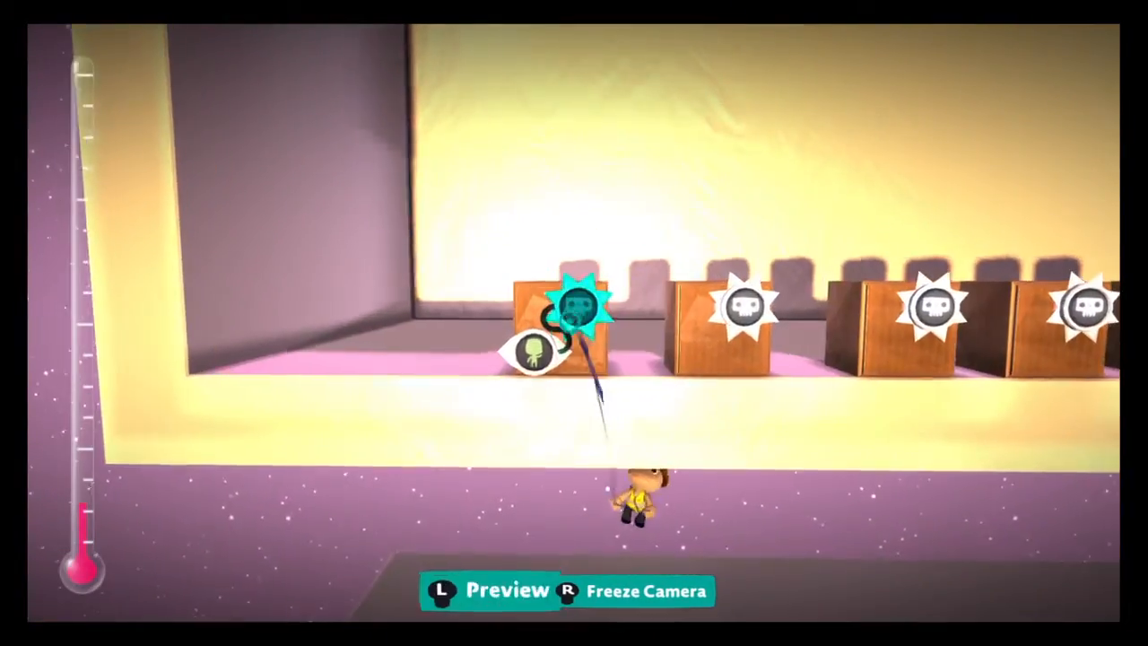
Dismiss the Destroyer settings and head back along the tweaked block row
left_click(573, 322)
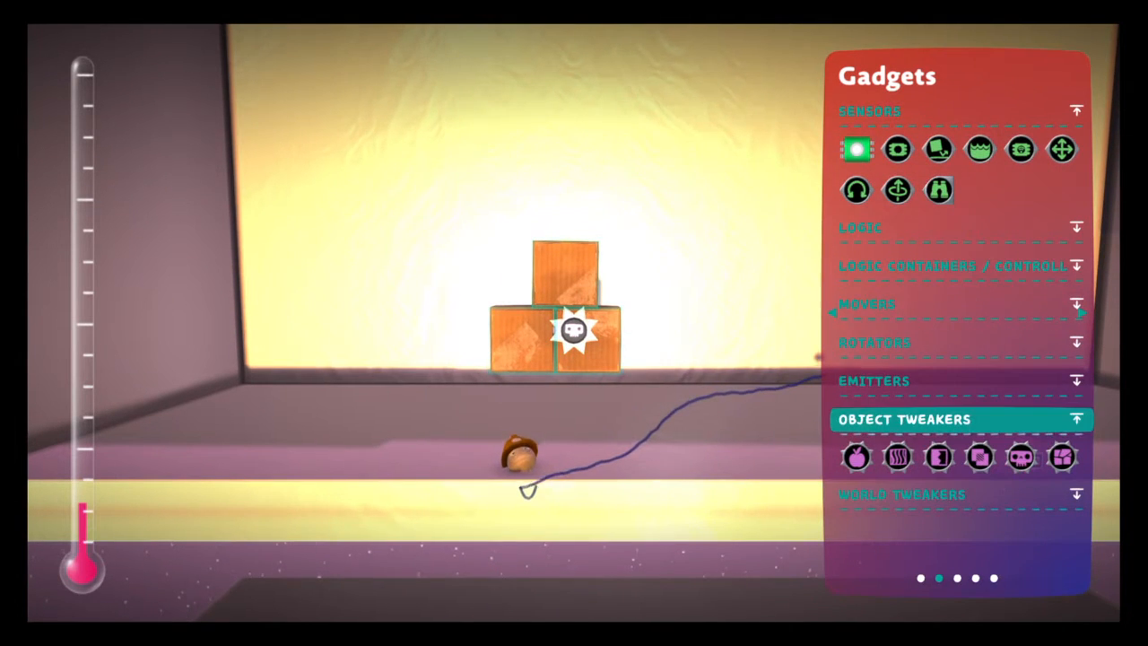
Choose an object tweaker gadget from the Popit's Gadgets list
left_click(865, 227)
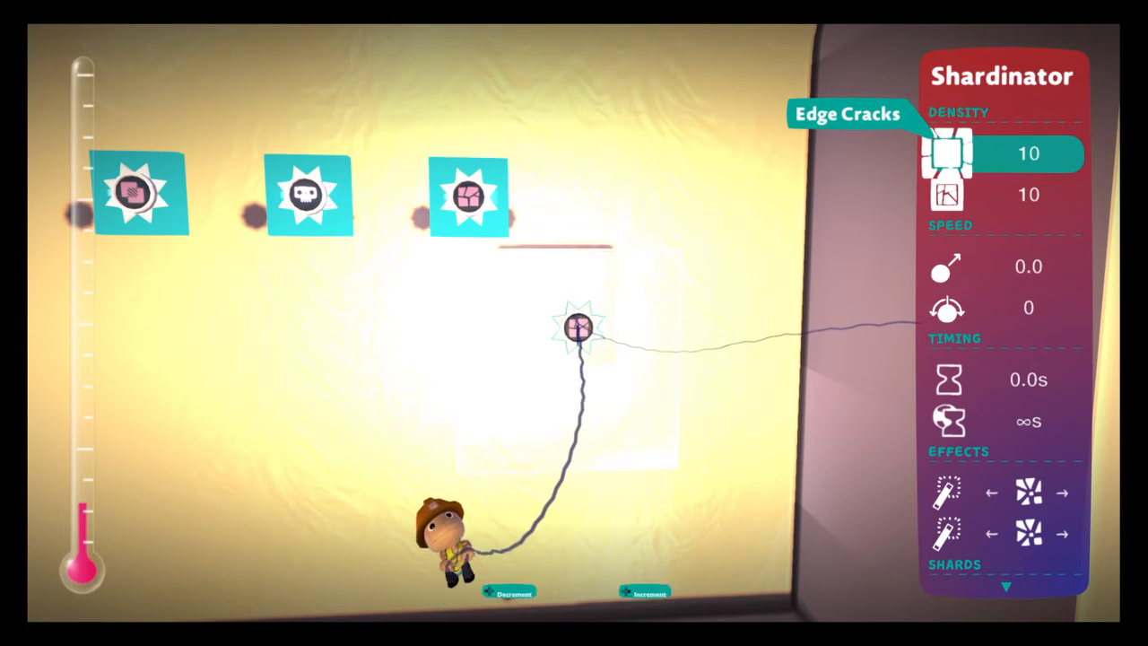
Move down to the Shards options showing Dephysicalized Shards No and Physics Audio Yes
key("down")
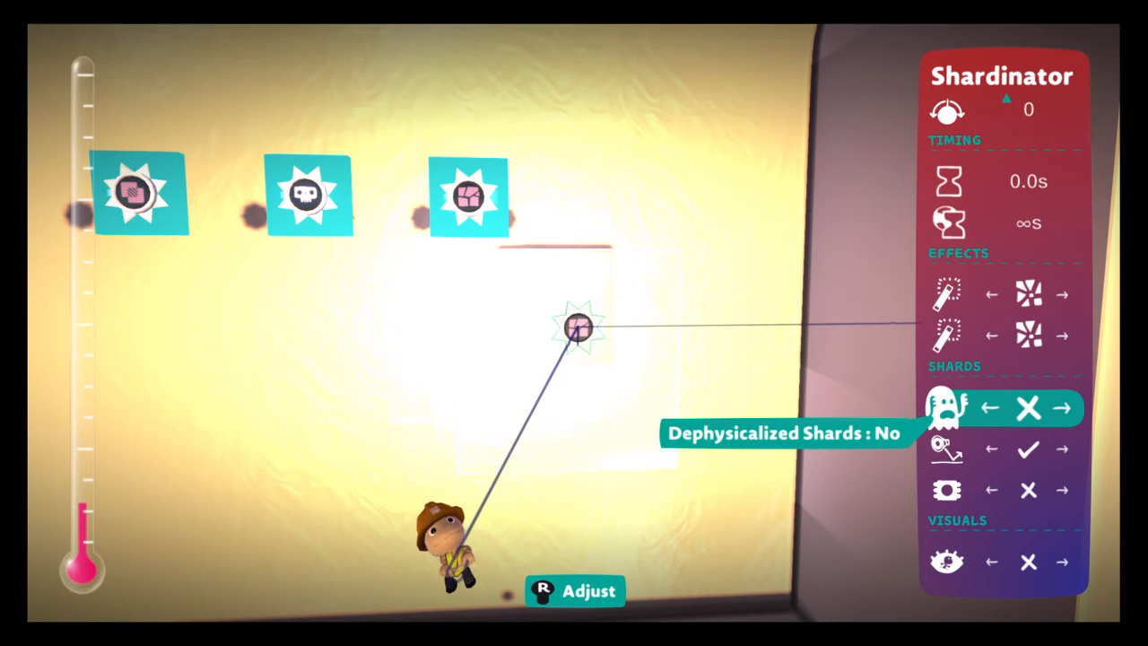
key("down")
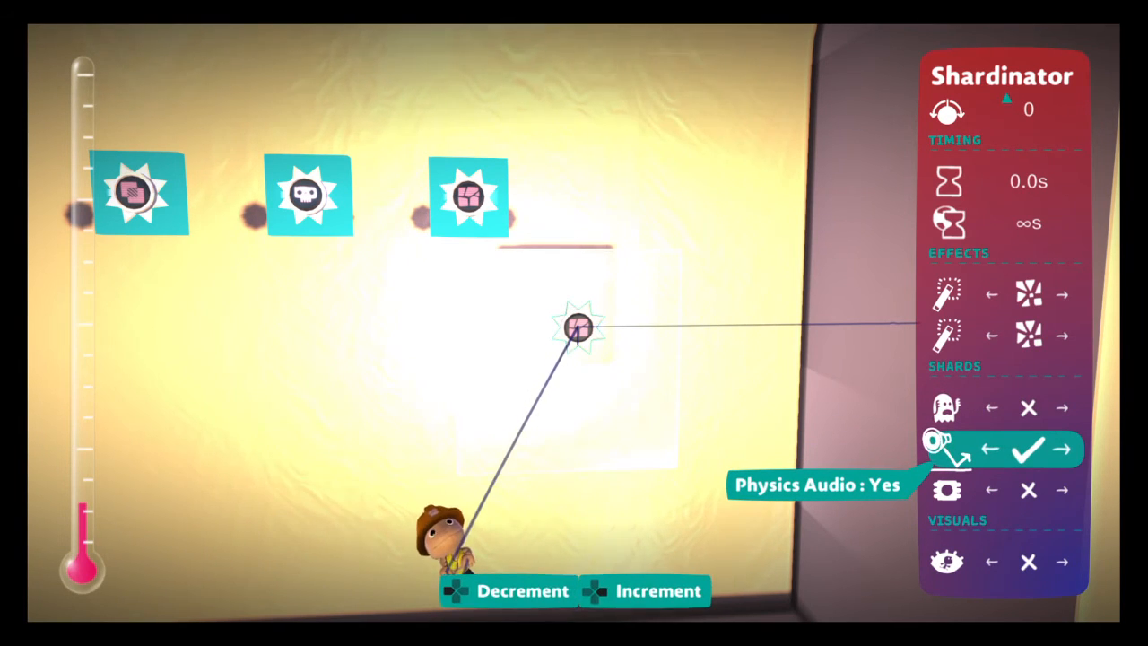